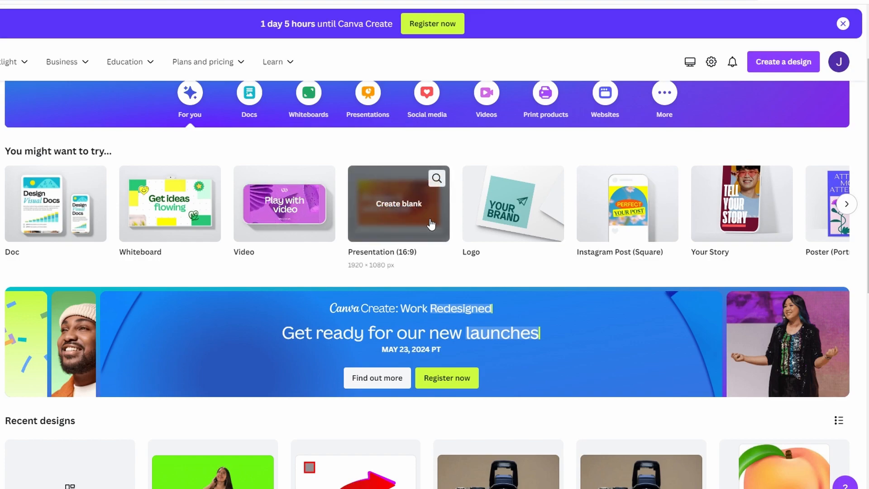
pyautogui.moveTo(467, 209)
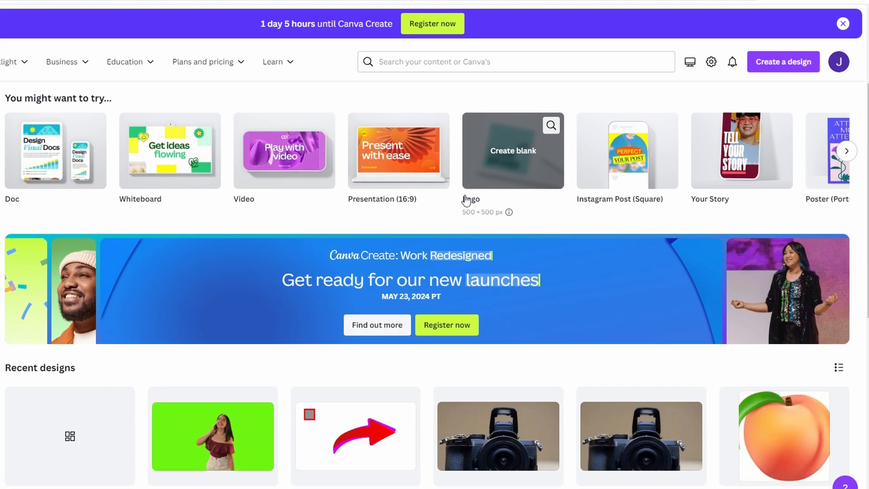
# Show Canva's Create a design menu listing design types and custom sizes.
pyautogui.scroll(-3)
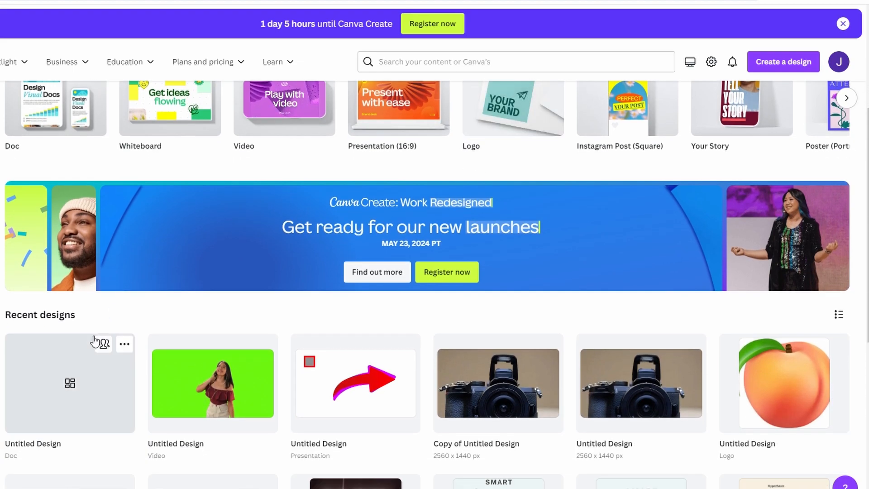
pyautogui.click(783, 61)
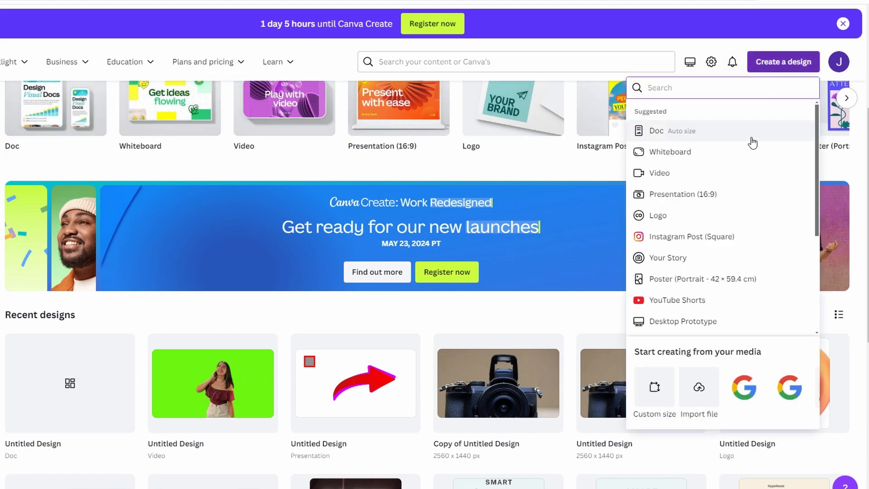
# Start a new Doc and add the uploaded red arrow image to its page.
pyautogui.click(657, 131)
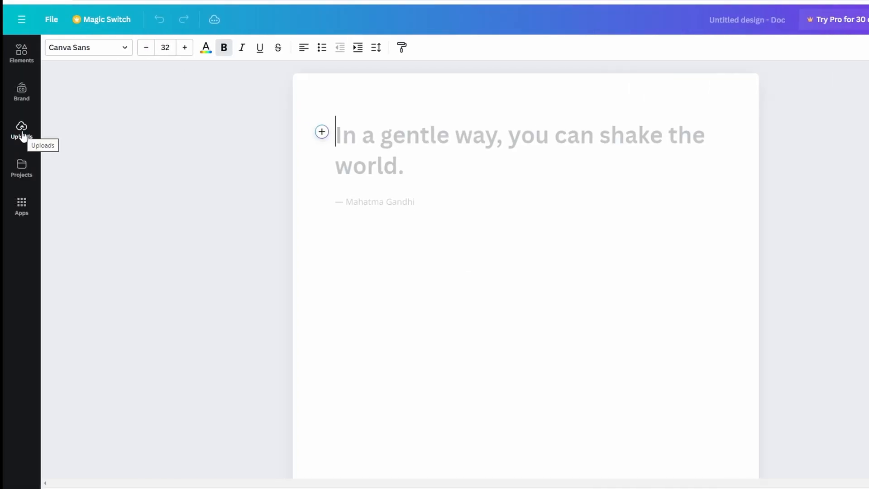
pyautogui.click(21, 131)
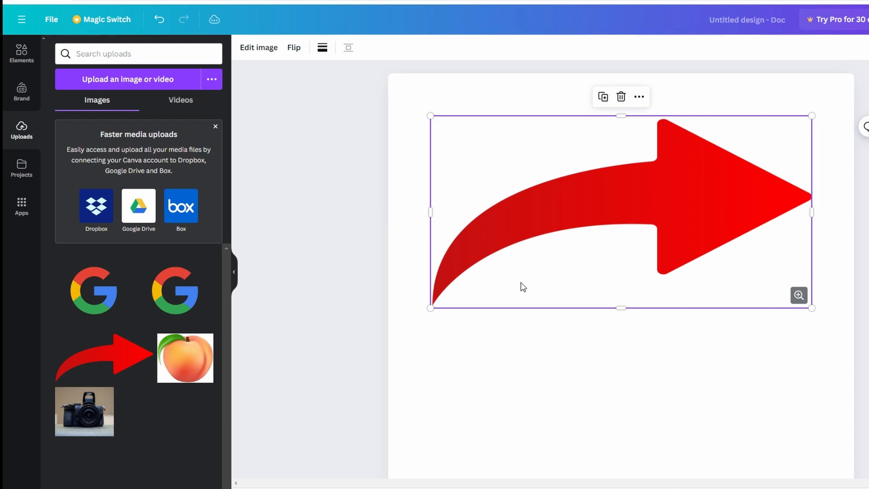
pyautogui.moveTo(579, 220)
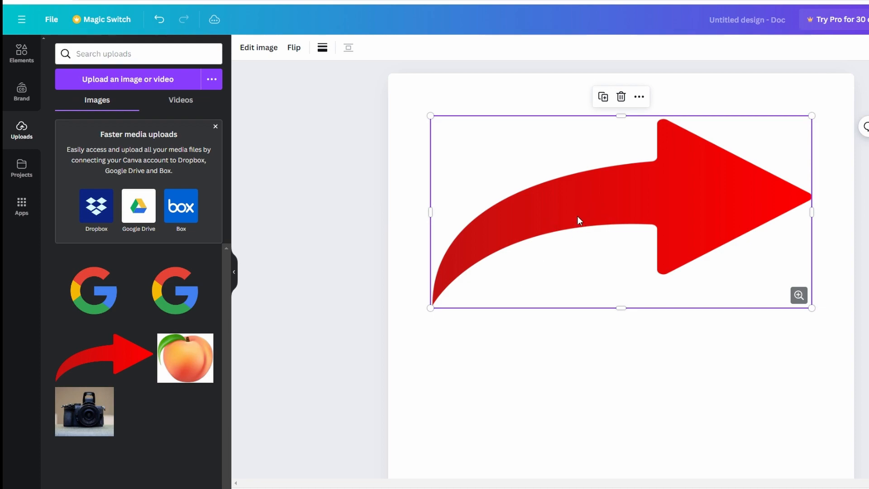
pyautogui.moveTo(258, 47)
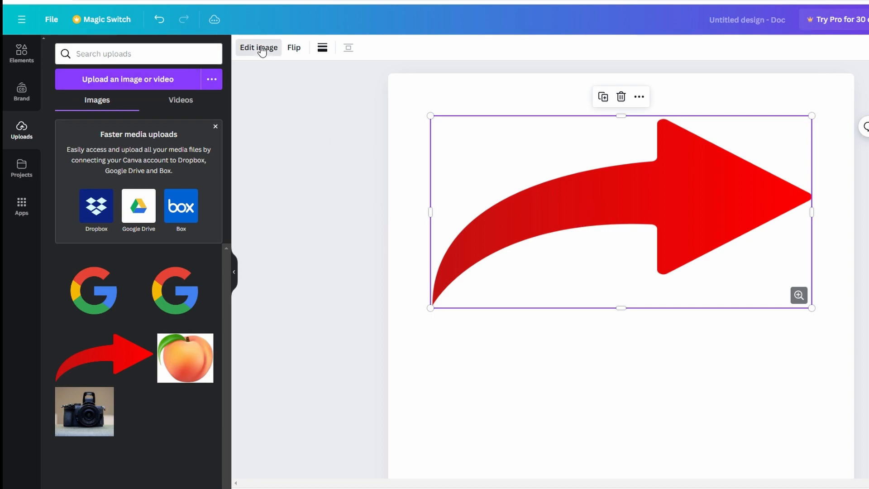
# Show the Edit image effects and filters for the selected red arrow.
pyautogui.click(257, 47)
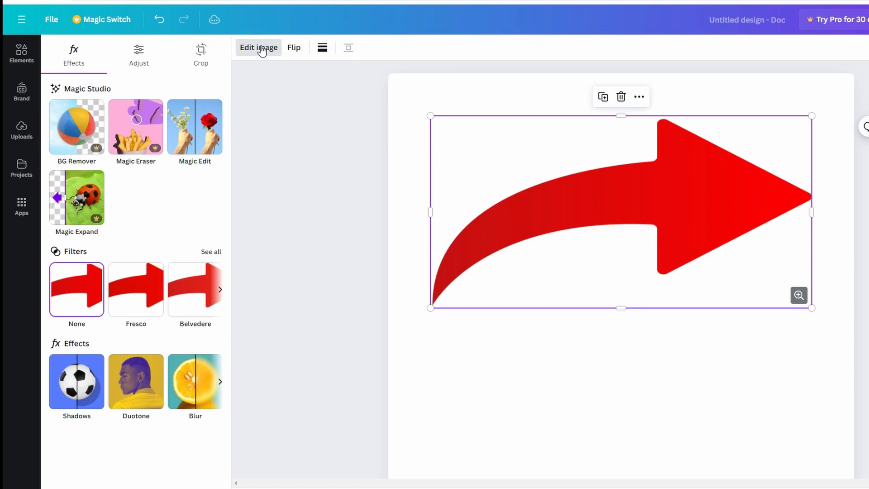
pyautogui.moveTo(94, 346)
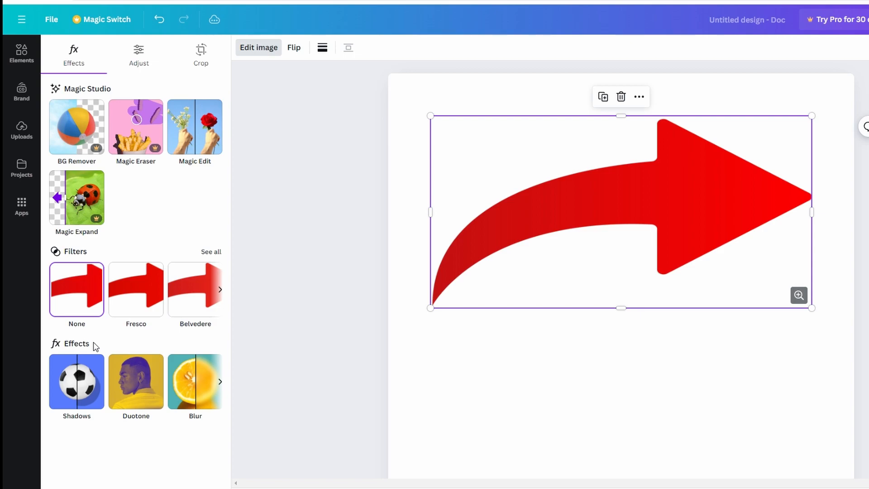
pyautogui.moveTo(136, 381)
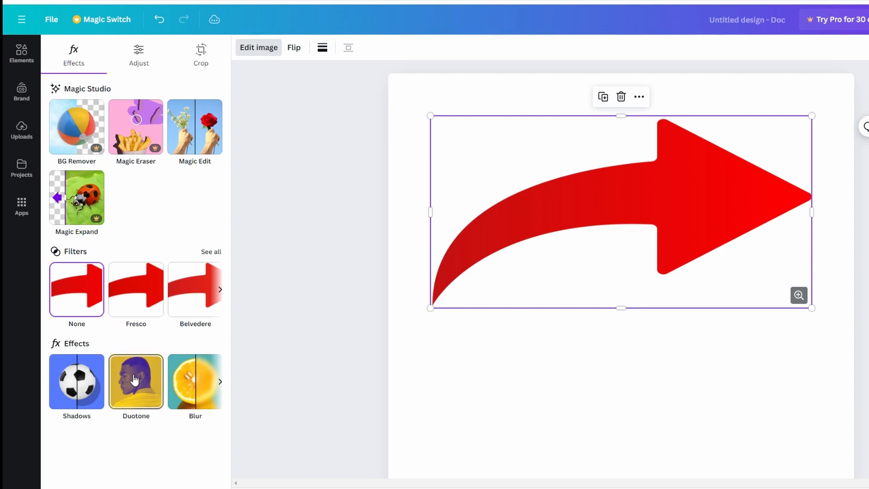
# Apply the Myrtle duotone preset so the red arrow turns green.
pyautogui.click(136, 381)
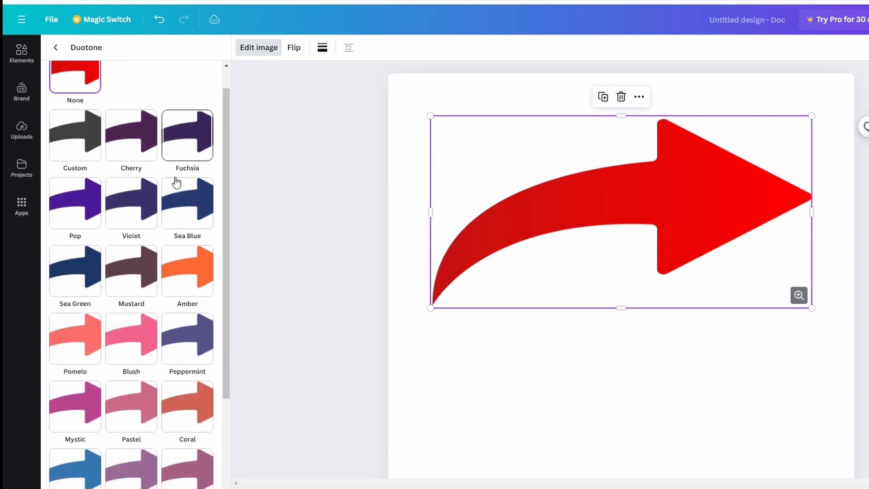
pyautogui.scroll(-3)
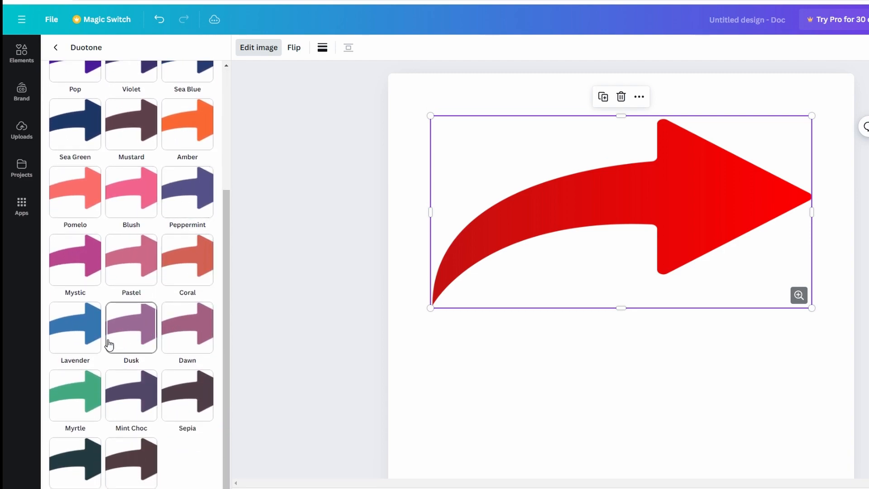
pyautogui.click(75, 395)
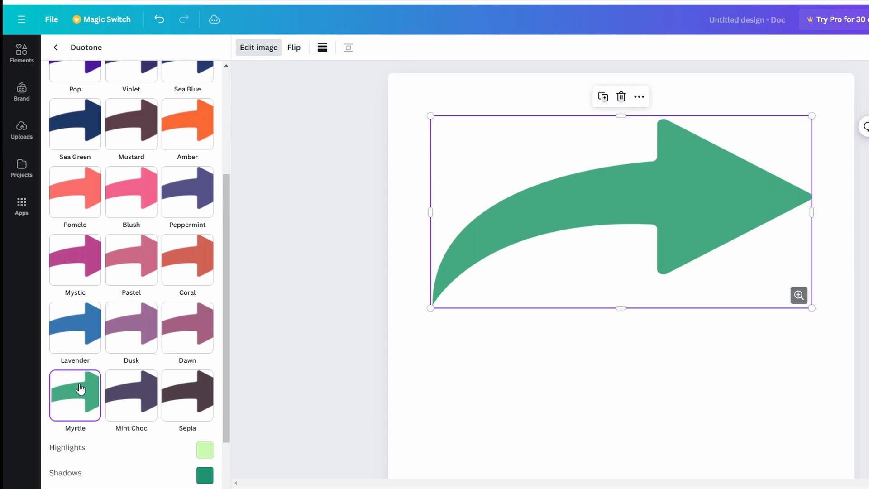
pyautogui.scroll(-3)
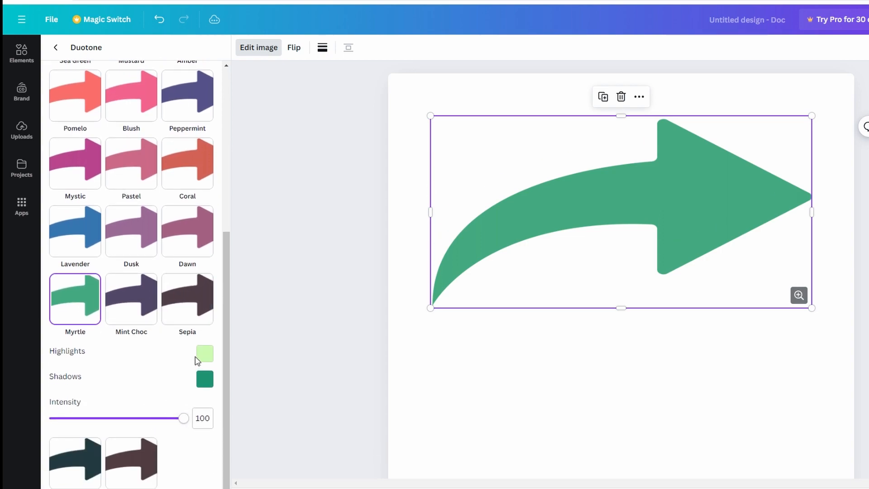
# Set a bright green duotone highlight colour for the arrow.
pyautogui.click(204, 354)
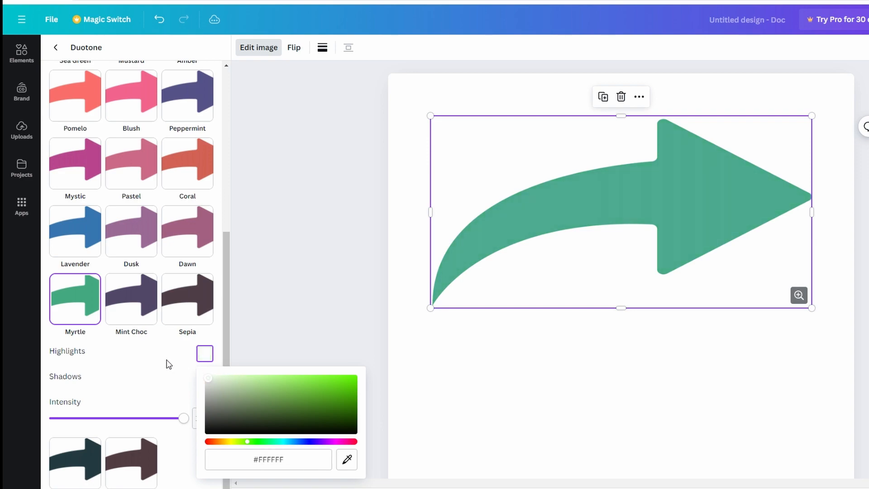
pyautogui.click(353, 378)
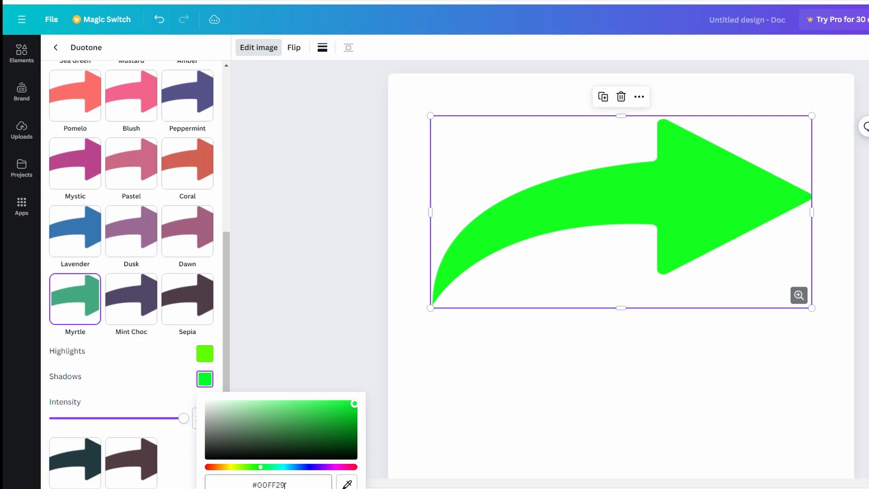
pyautogui.moveTo(269, 466)
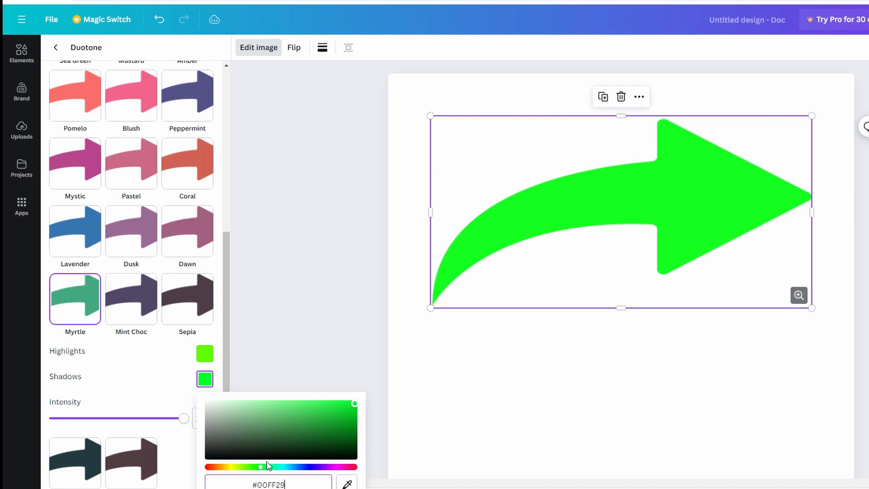